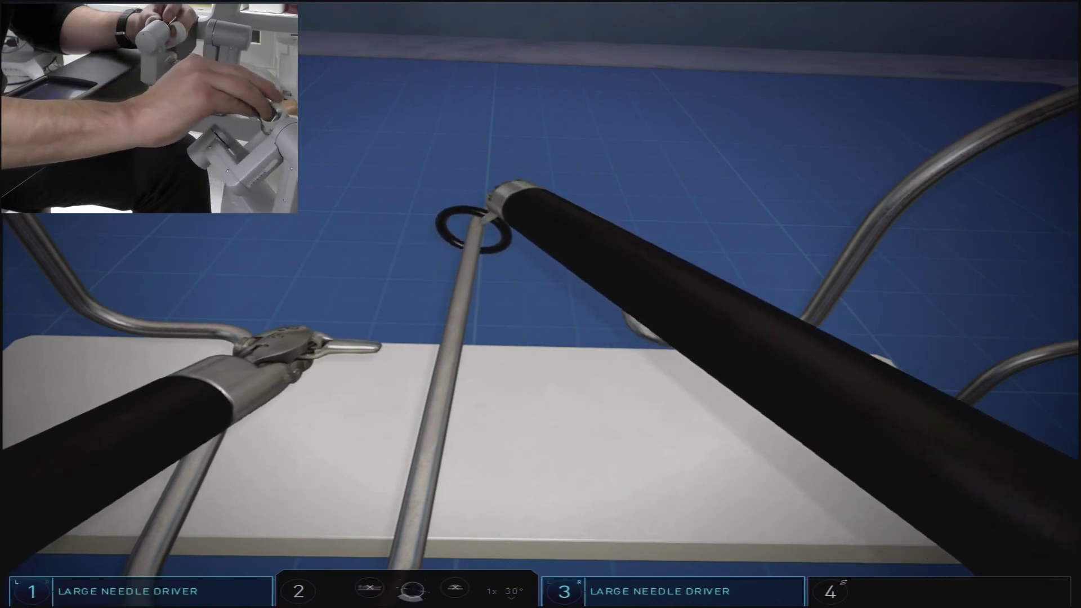
# Pull the camera view back to reveal more of the winding wire while holding the ring.
pyautogui.moveTo(620, 311); pyautogui.dragTo(579, 207)
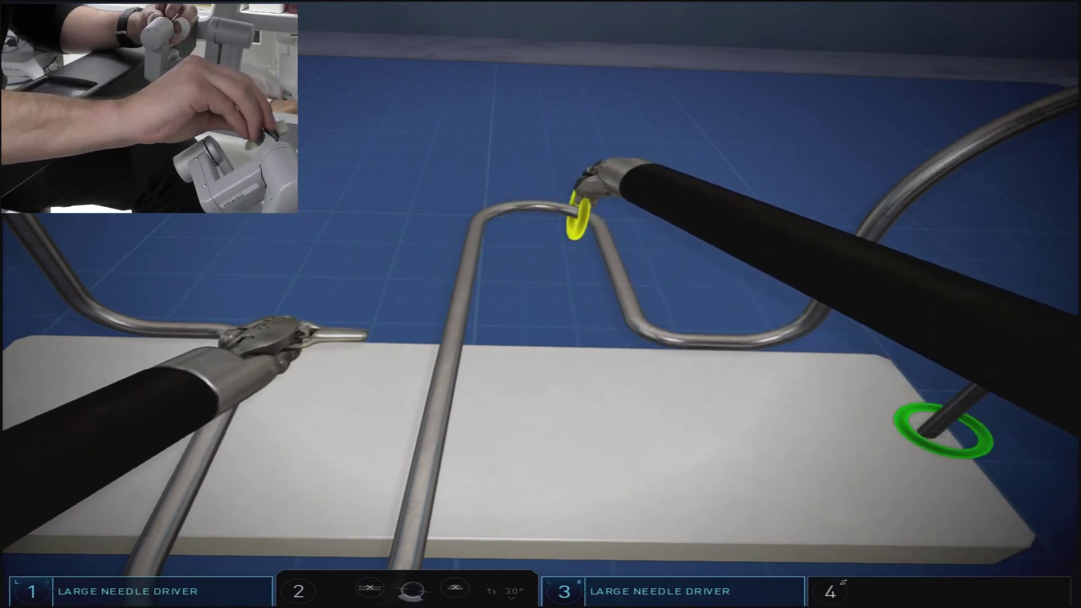